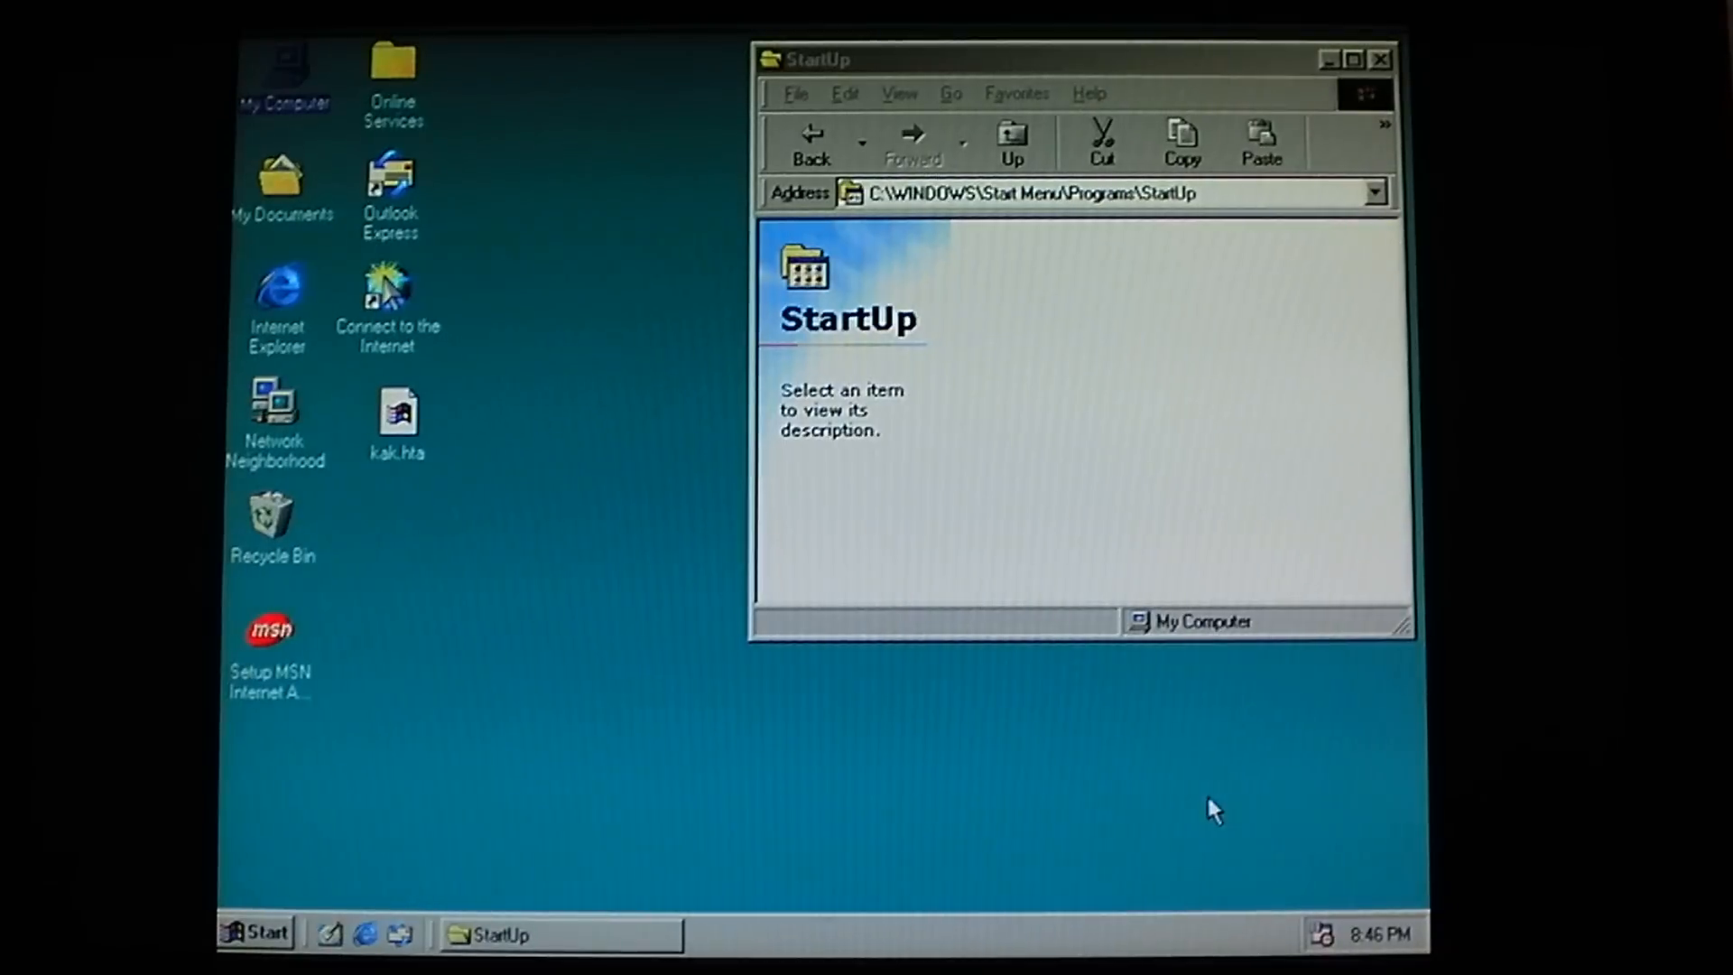
# - Select the kak.hta icon on the desktop
pyautogui.click(397, 418)
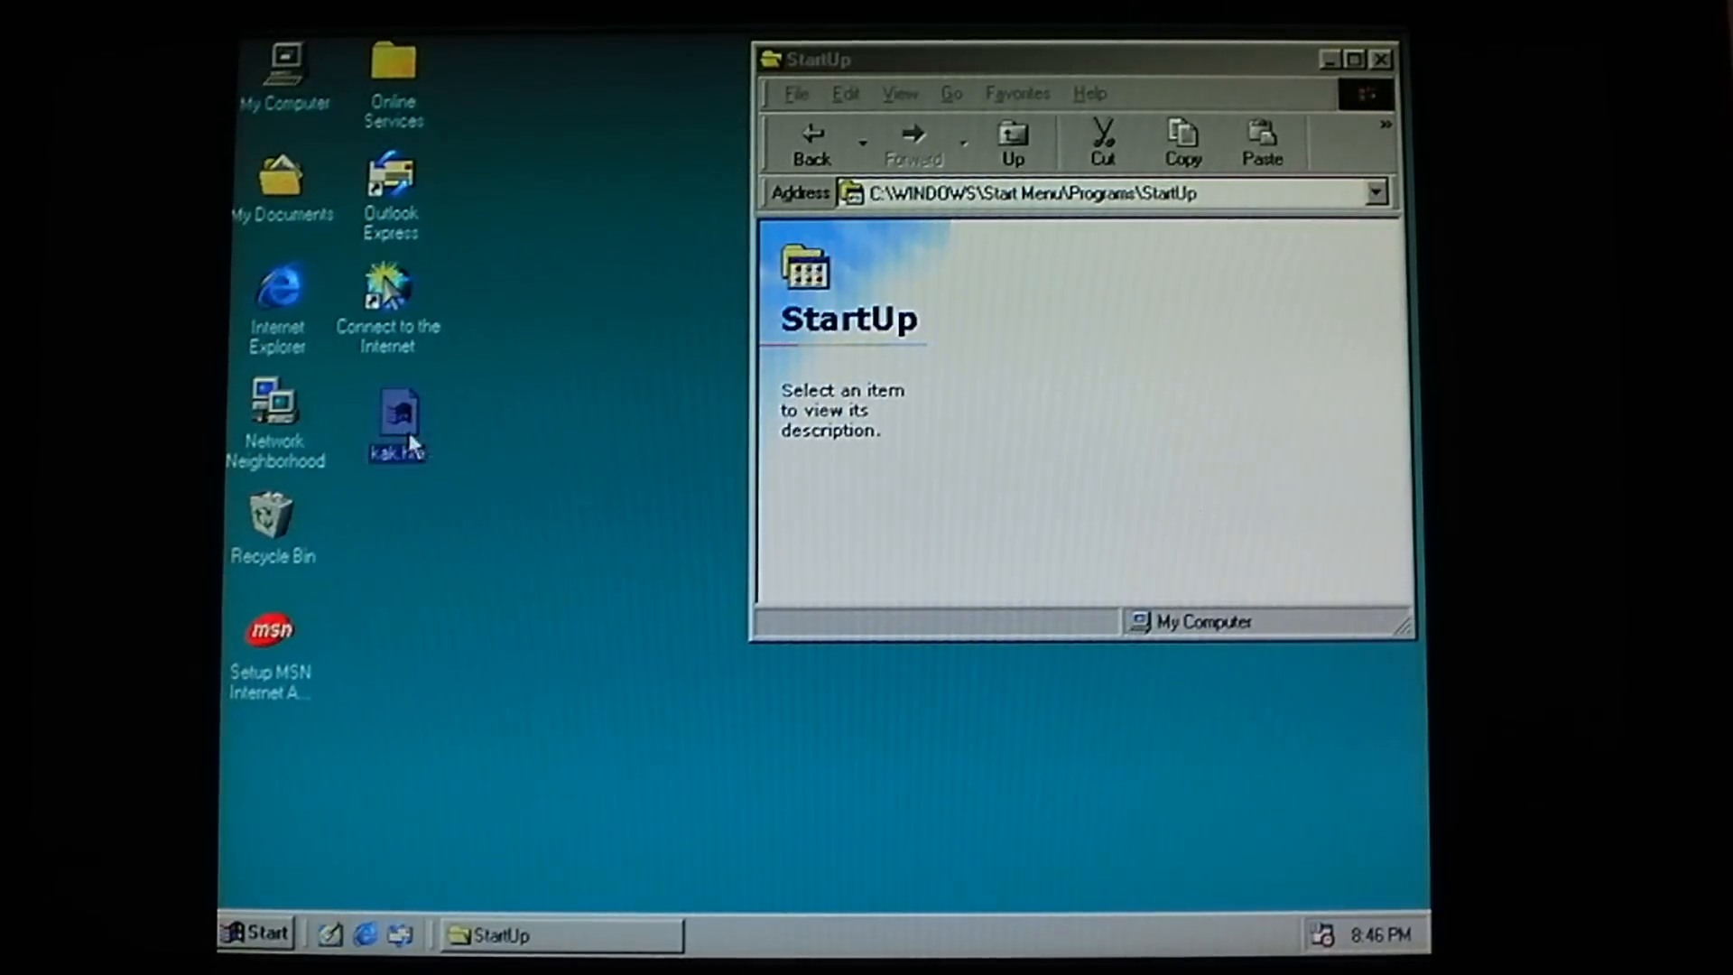
# - Open kak.hta and scroll down through its advertising page
pyautogui.doubleClick(393, 414)
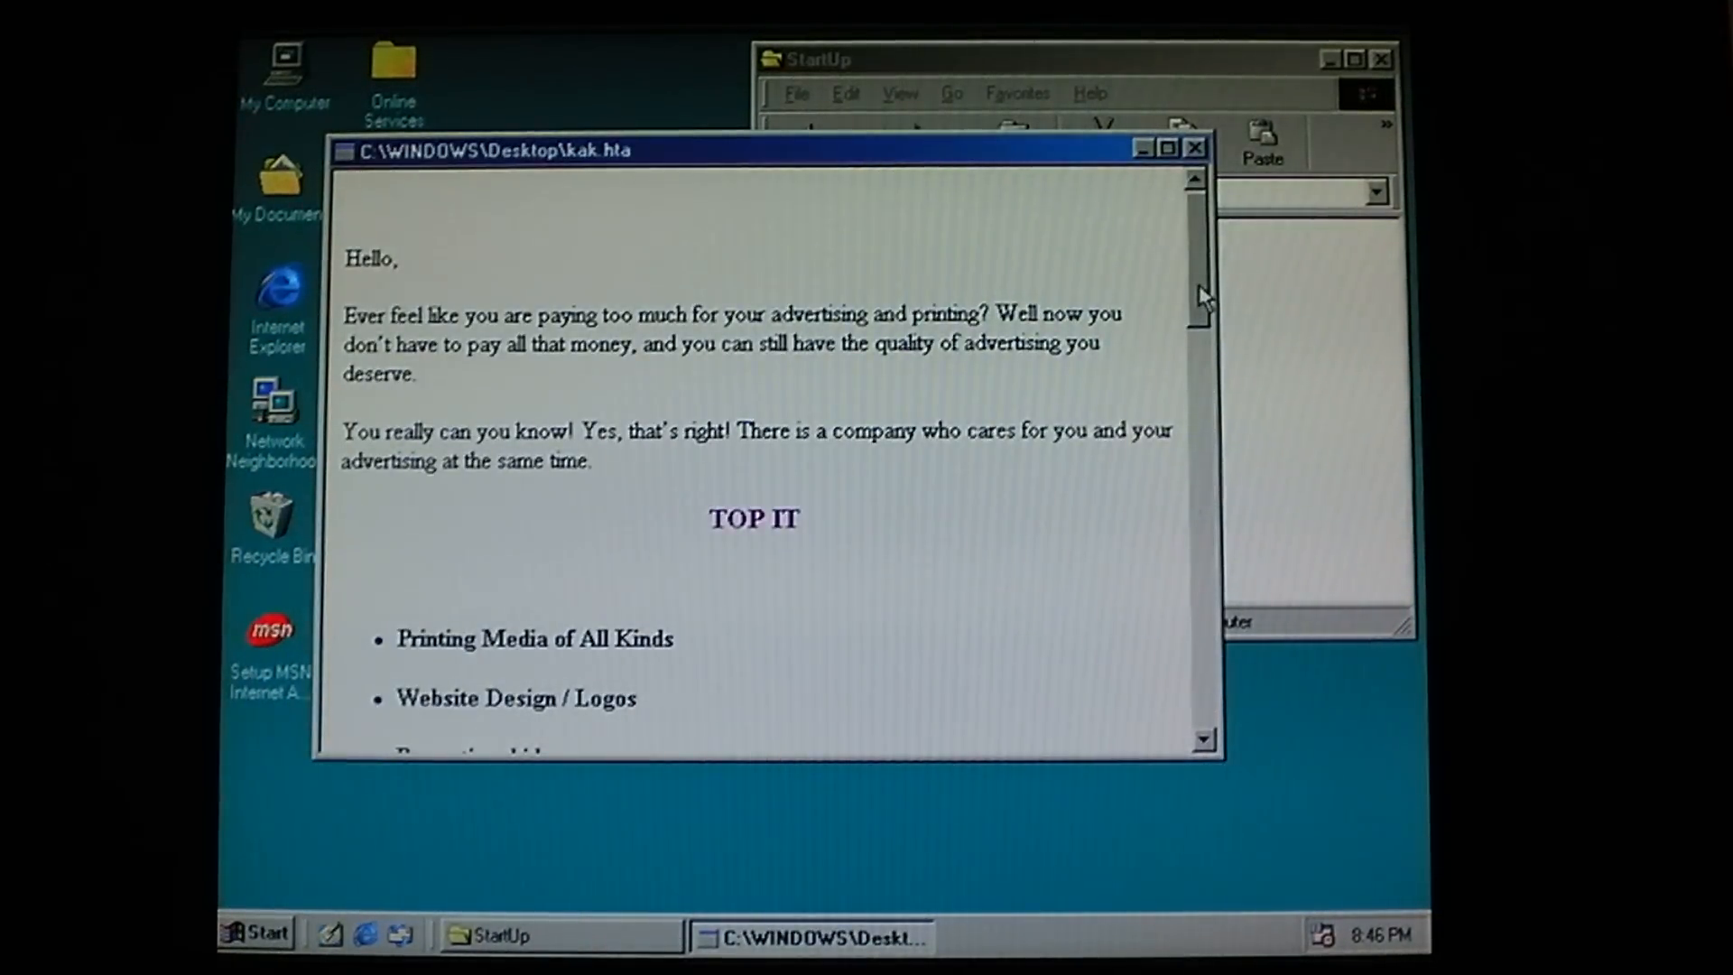
pyautogui.scroll(-3)
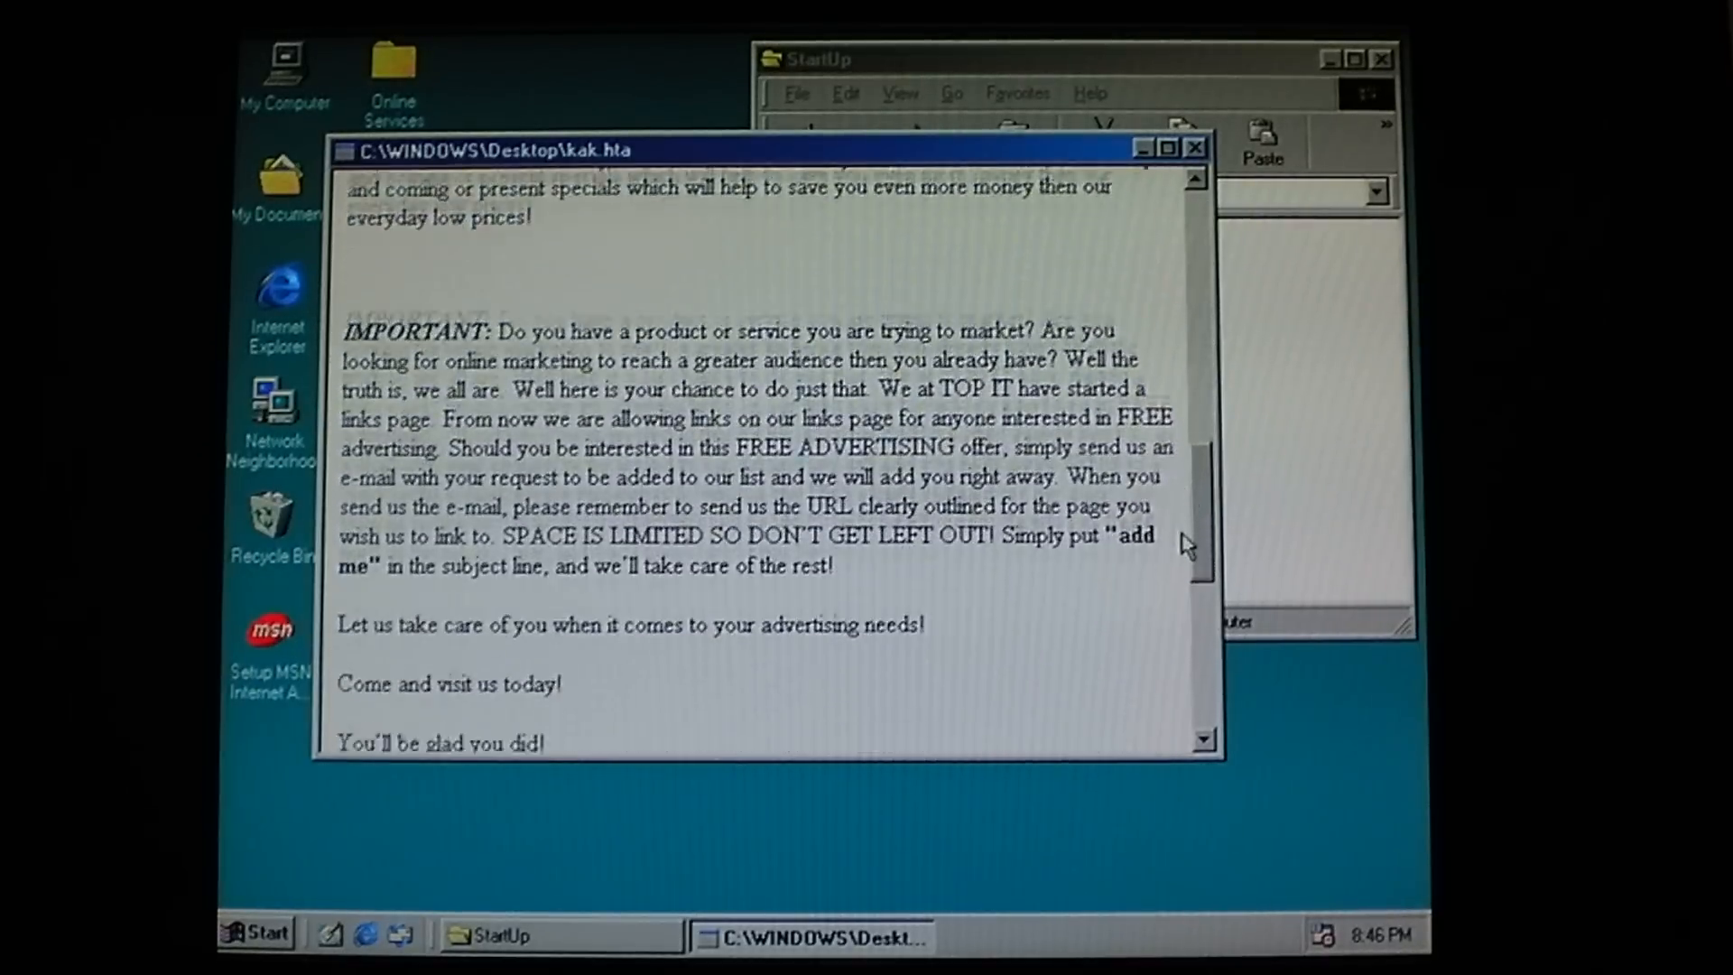
pyautogui.click(1196, 147)
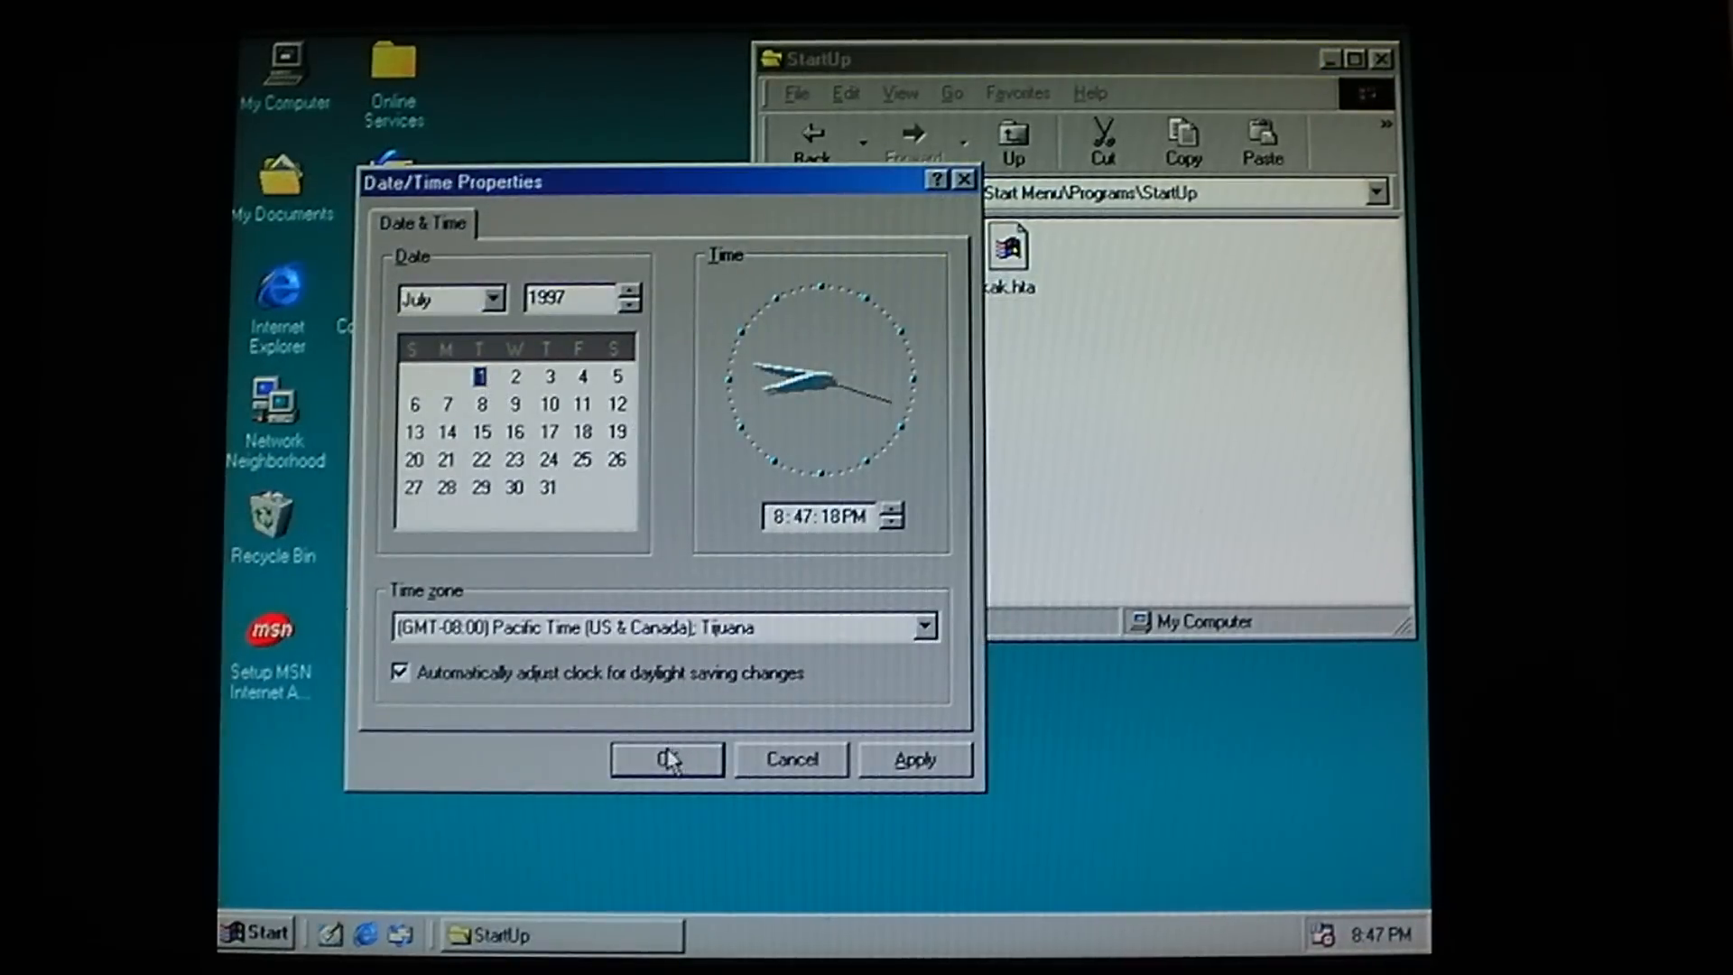
# - Confirm the July 1, 1997 date settings and restart Windows
pyautogui.click(666, 759)
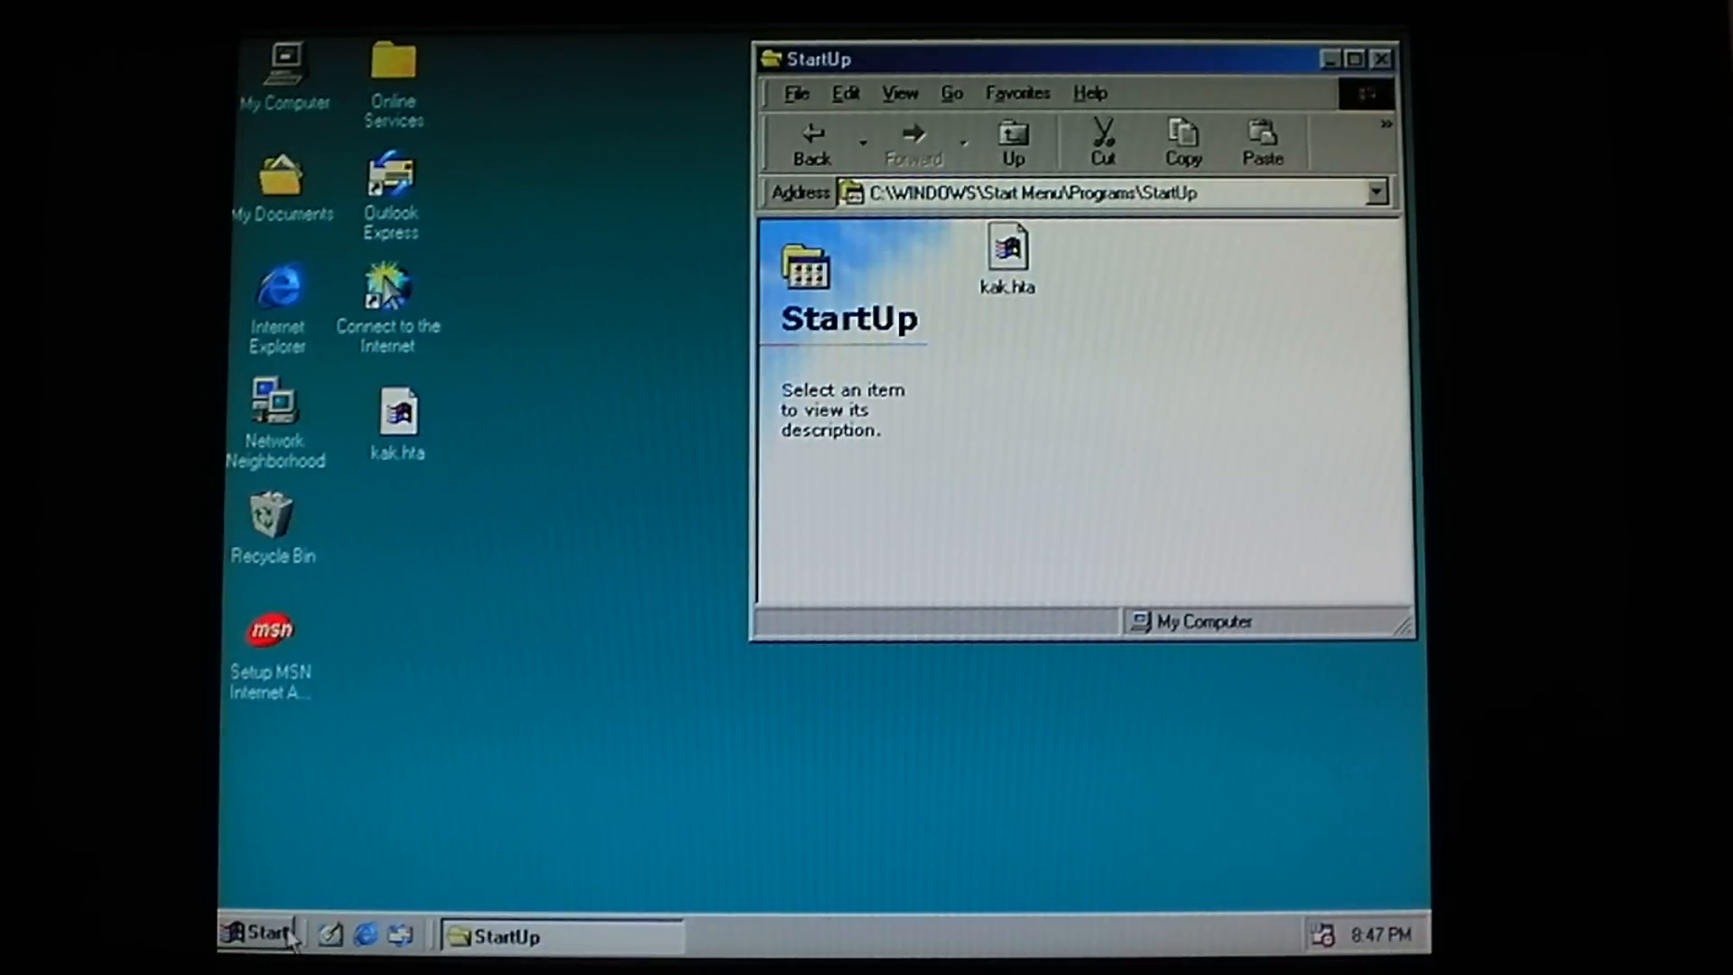
pyautogui.click(261, 934)
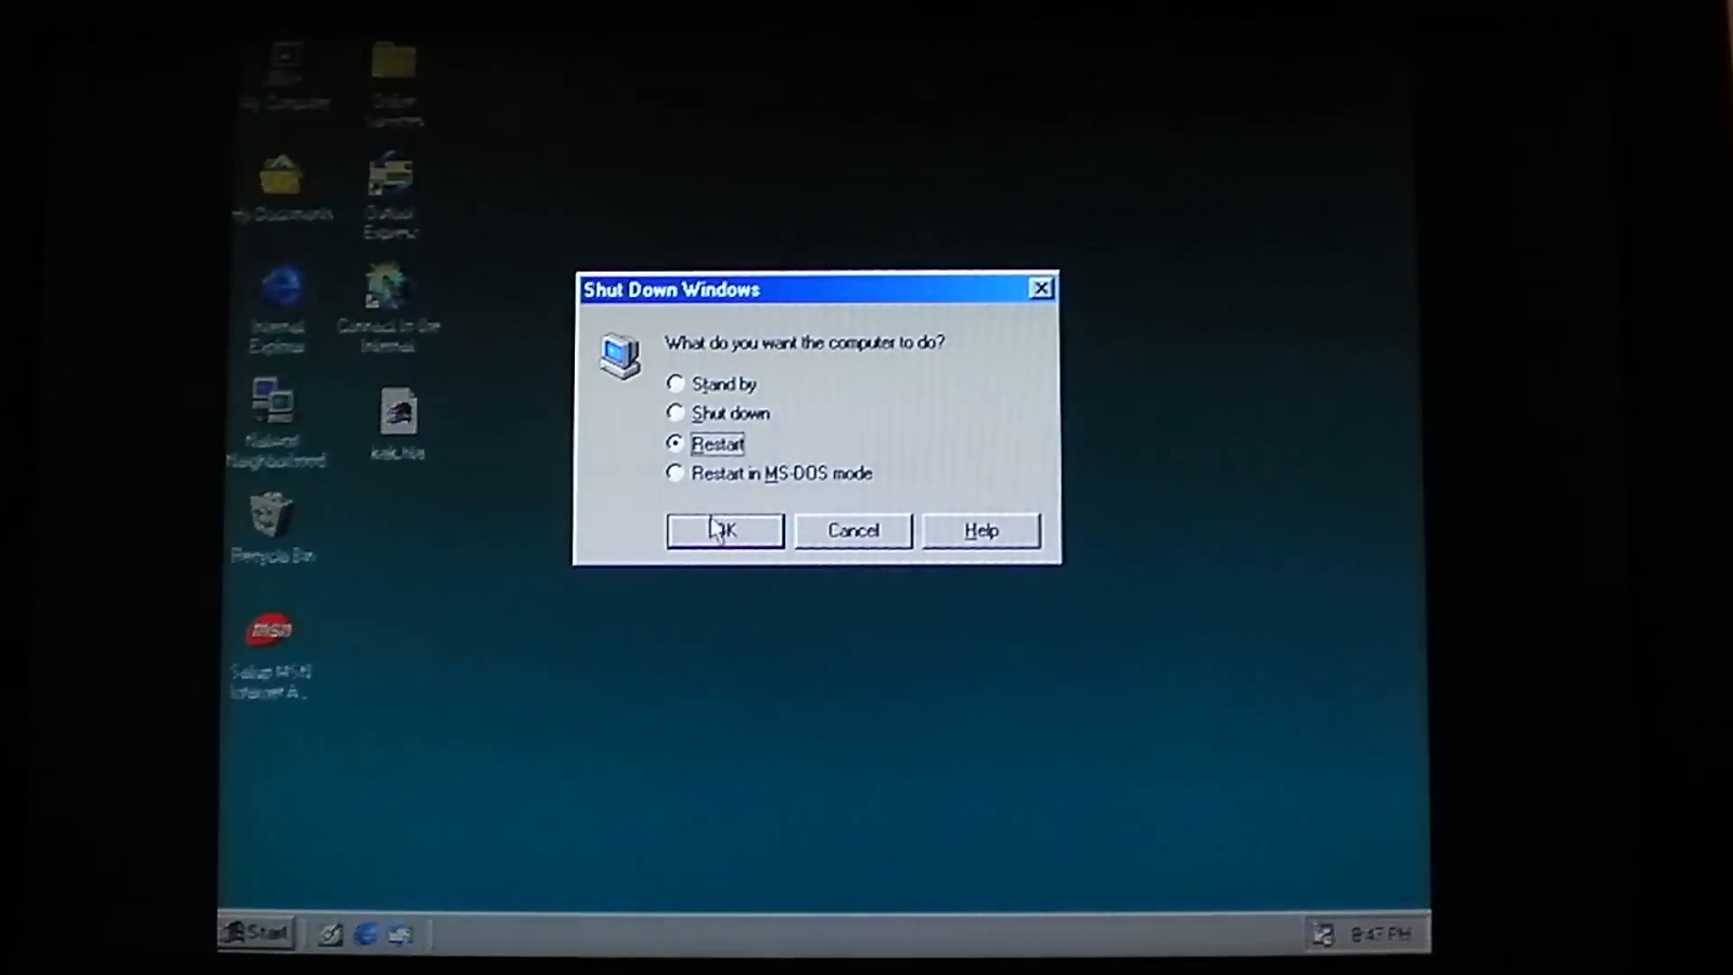
pyautogui.click(723, 531)
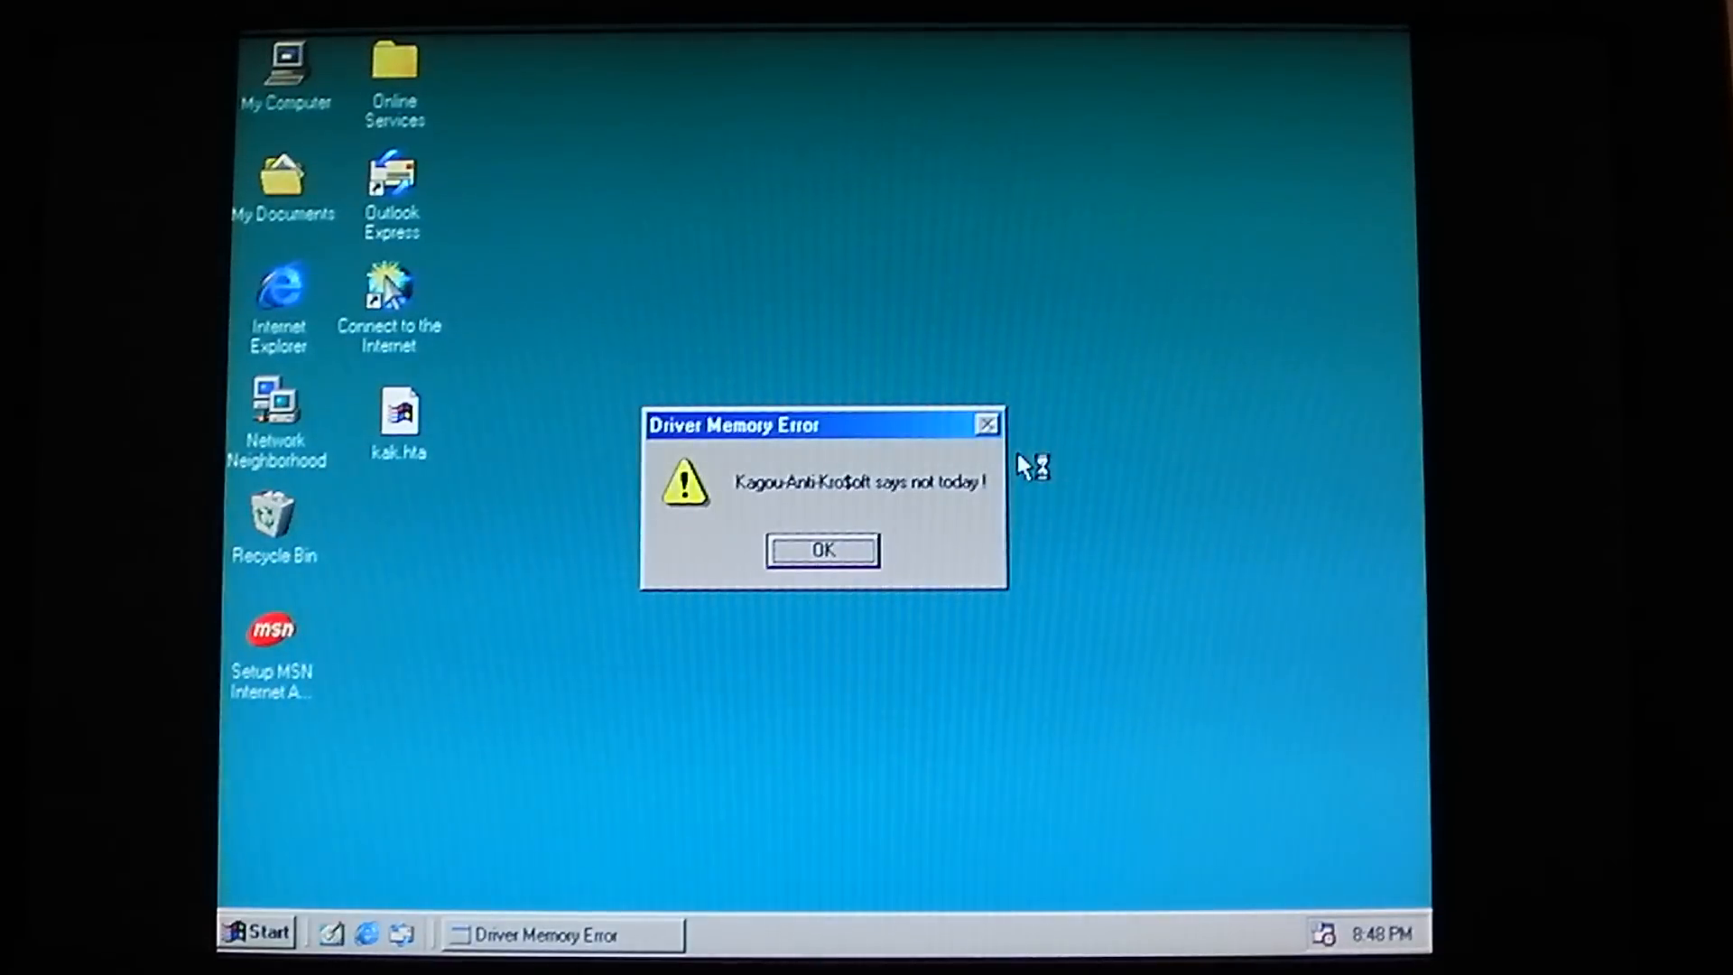
pyautogui.moveTo(973, 538)
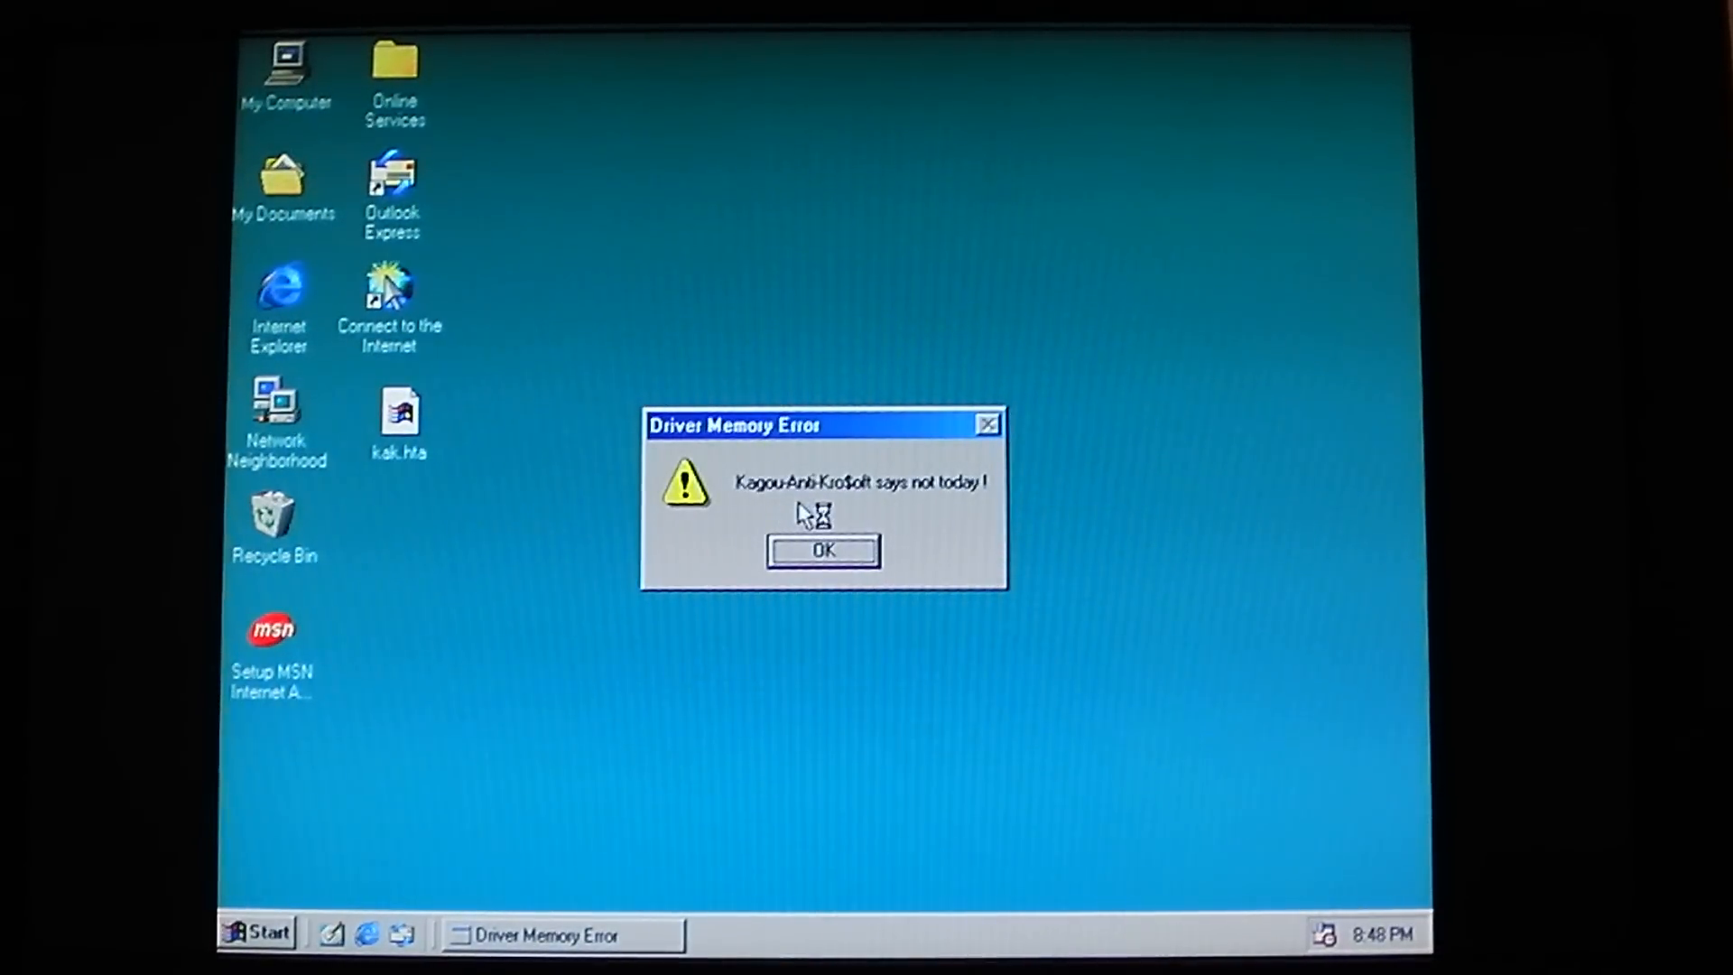
# - Click OK on the 'Kagou-Anti-Kro$oft says not today!' error box
pyautogui.click(822, 551)
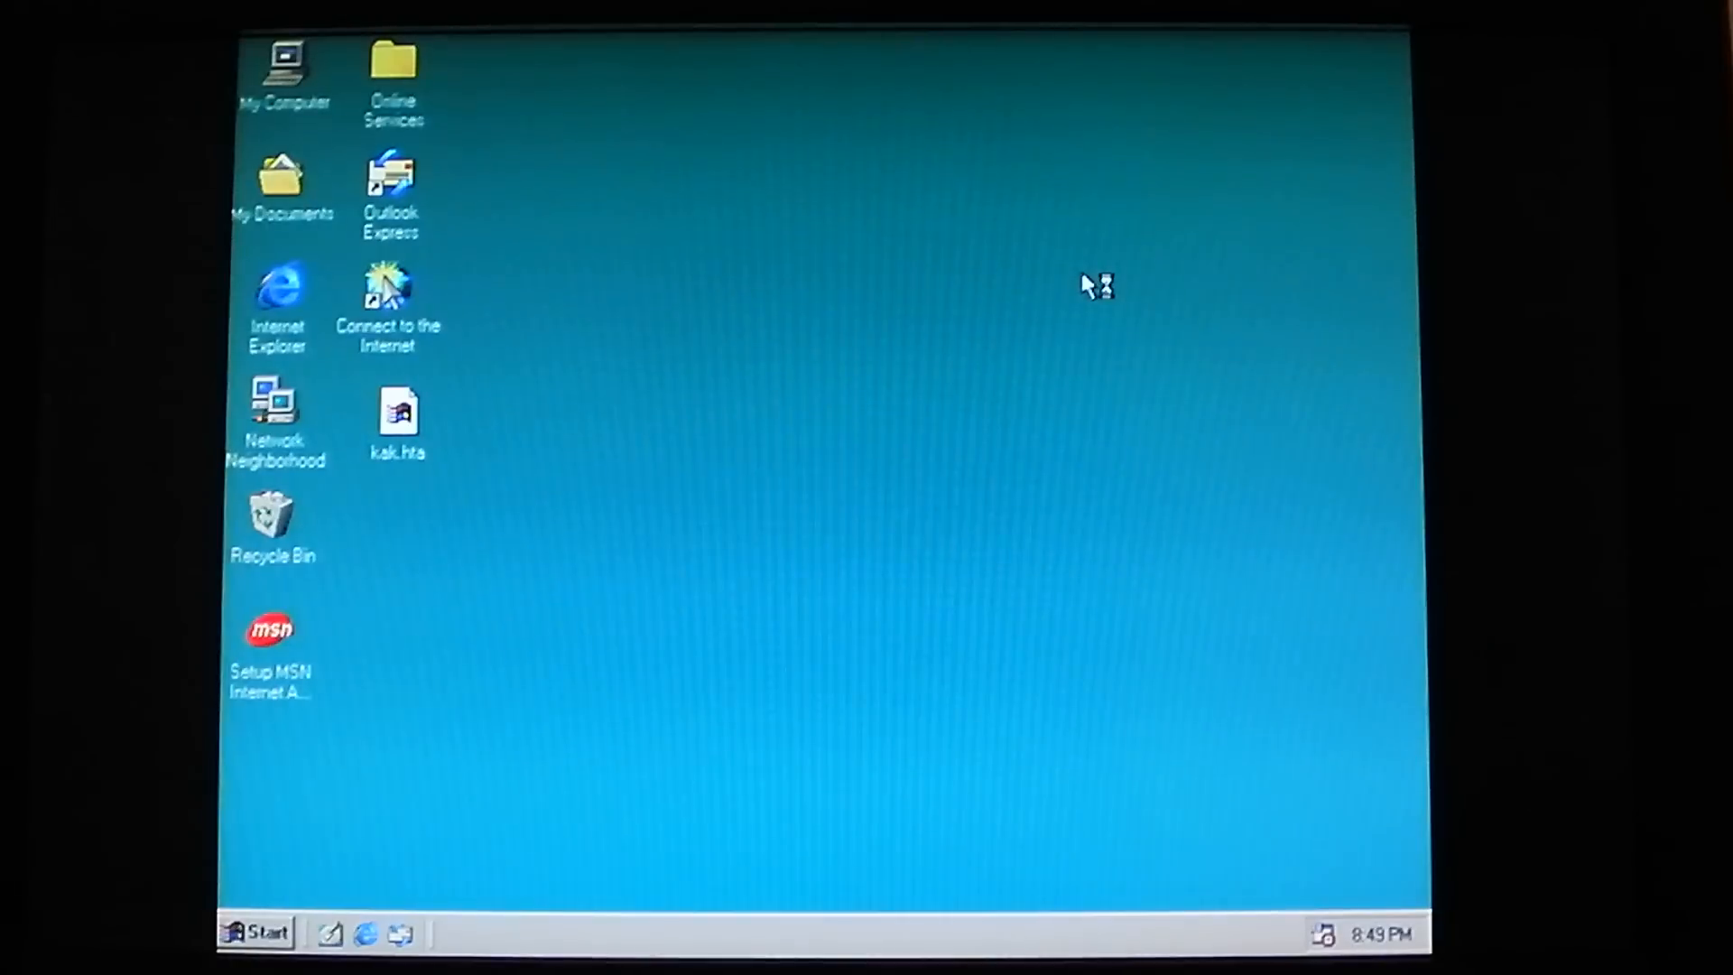
pyautogui.moveTo(936, 473)
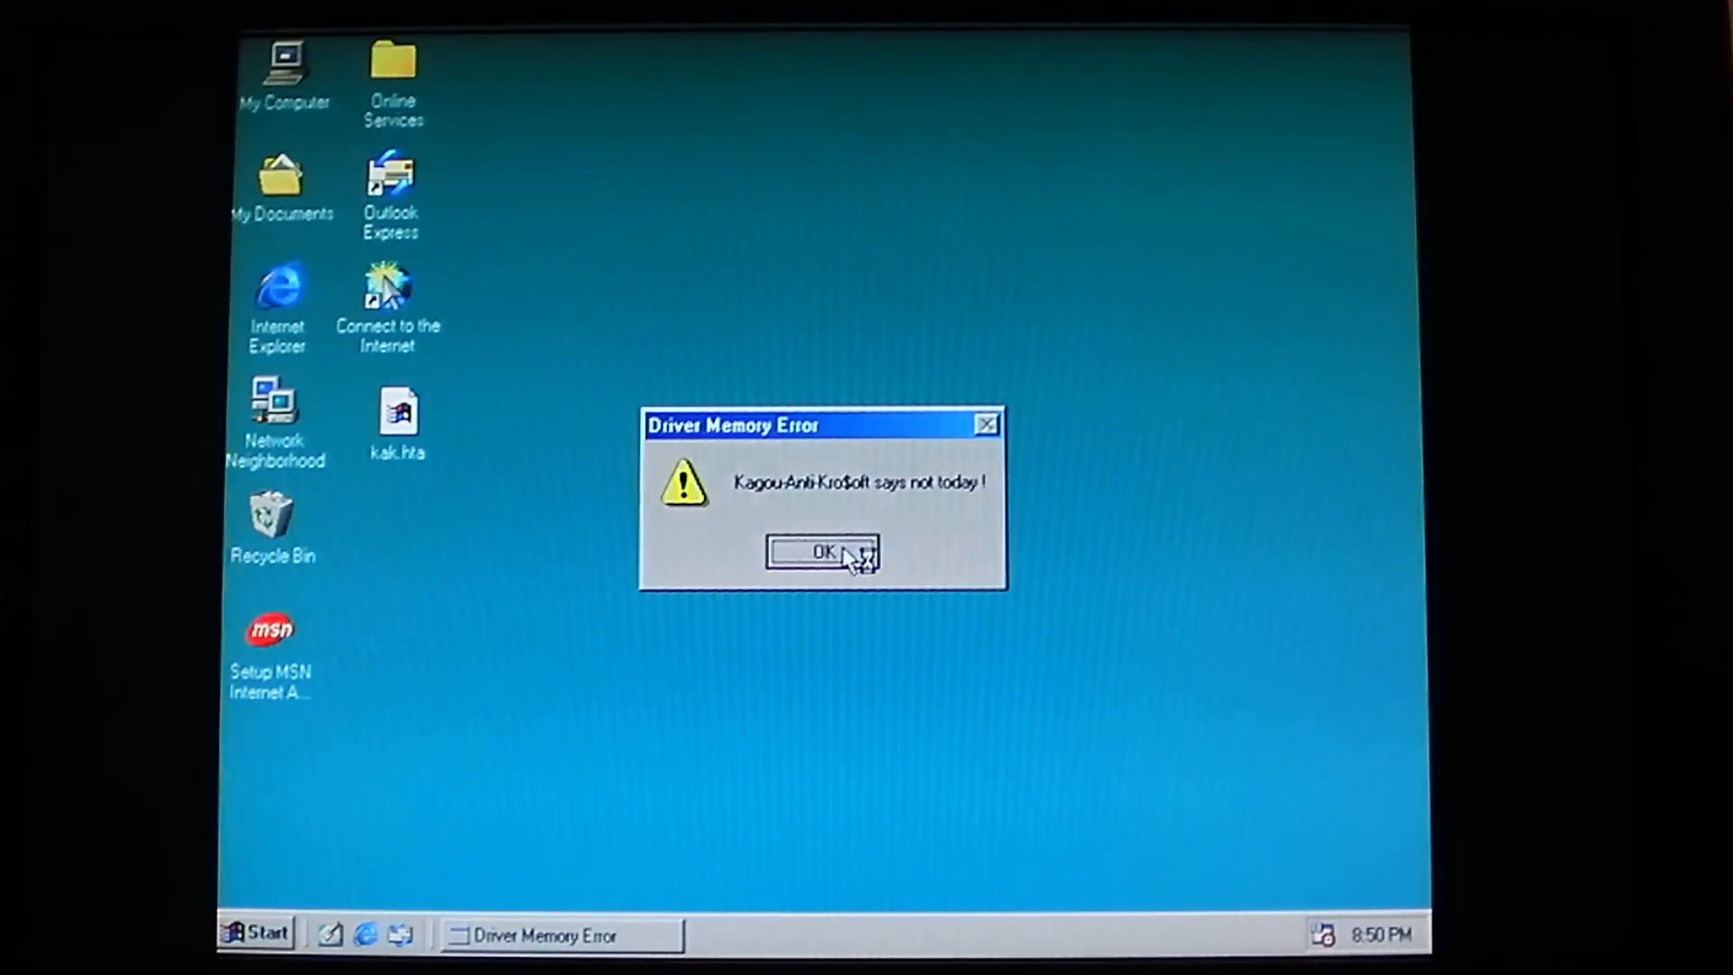
# - Click OK on the reappearing Driver Memory Error box around 8:50 PM
pyautogui.click(821, 553)
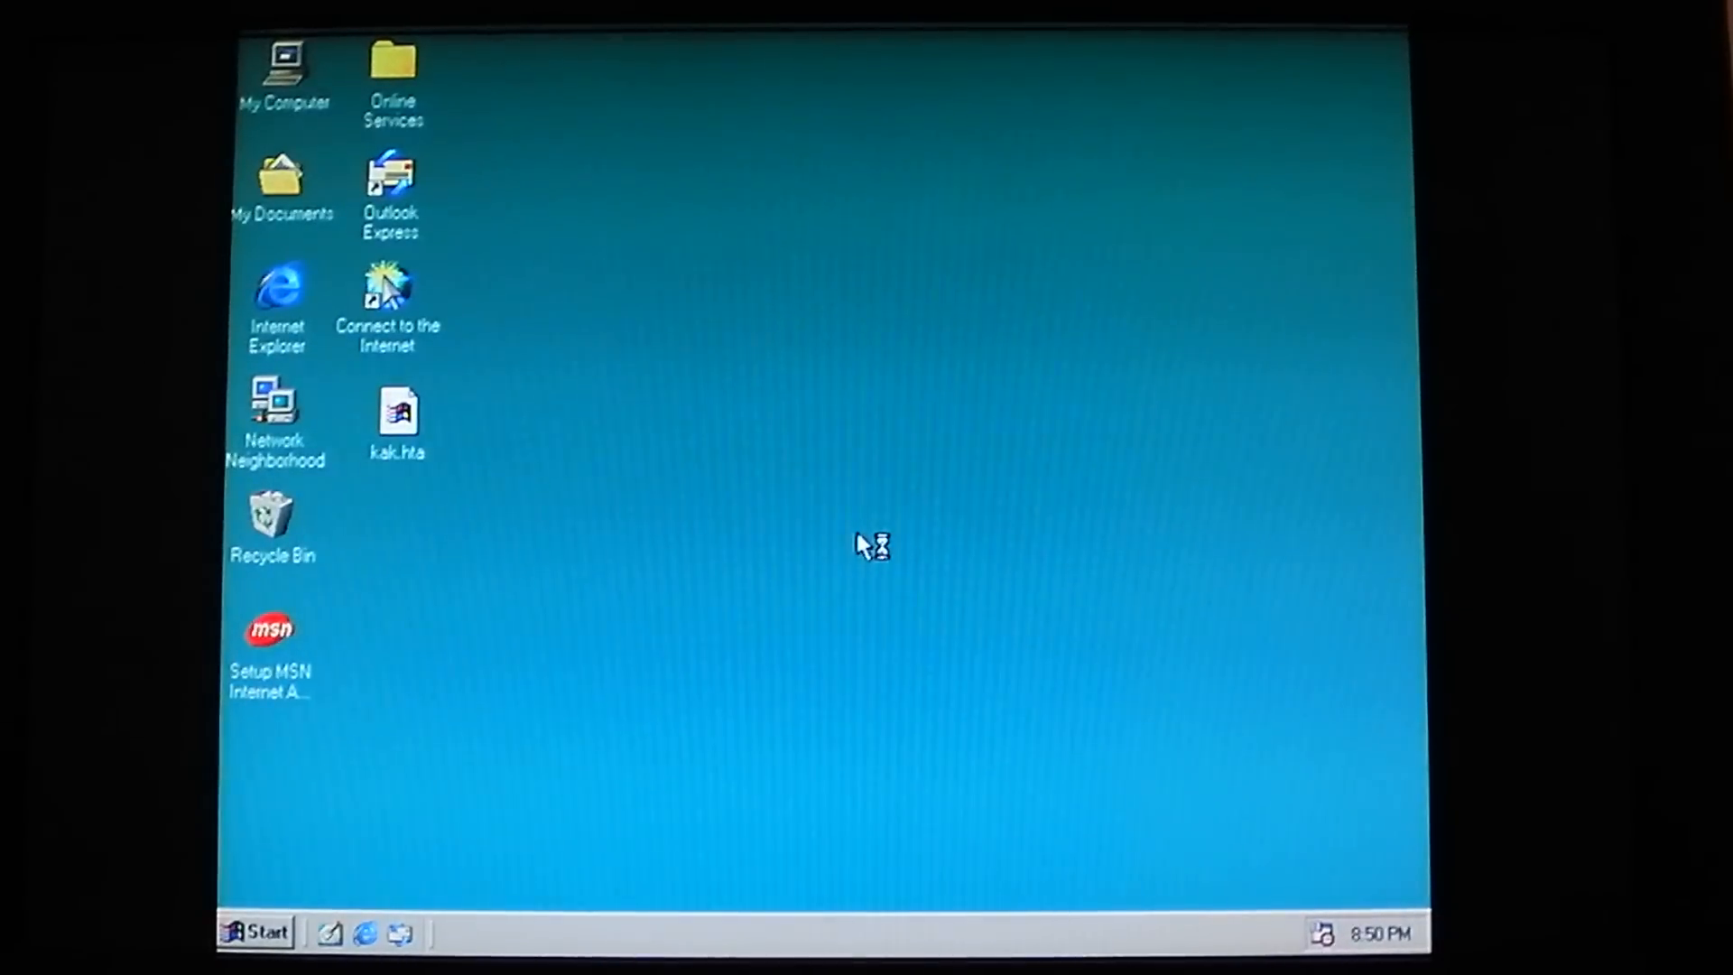